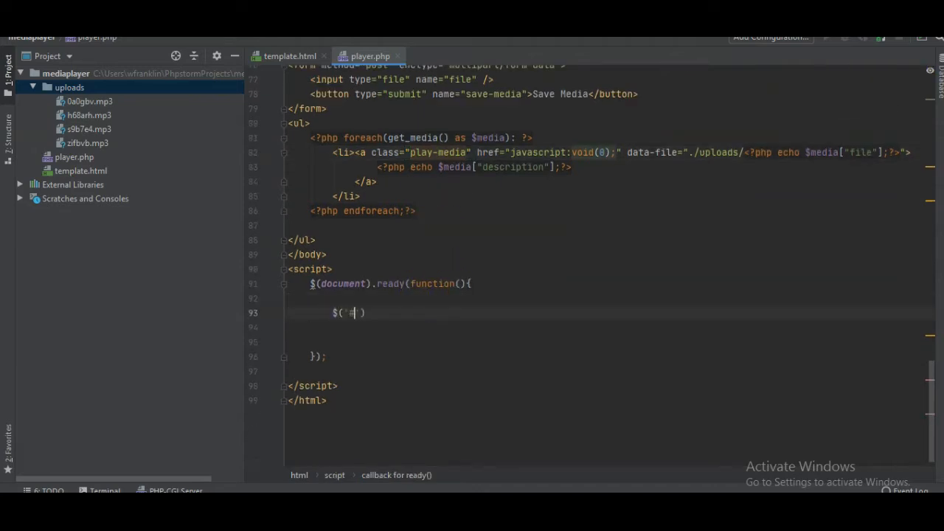
Attach $('.play-media').on('click', function(){ }) with return false inside the callback.
text(.play-media)
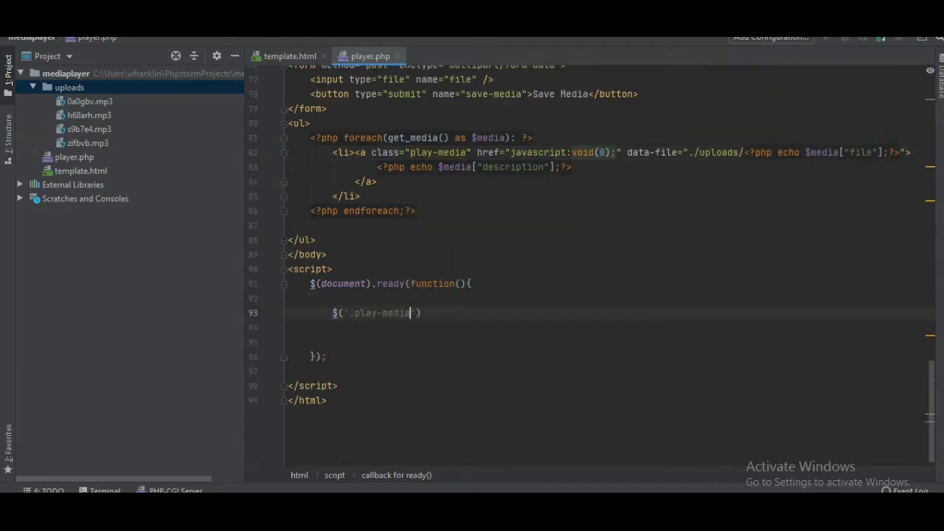
text(.on()
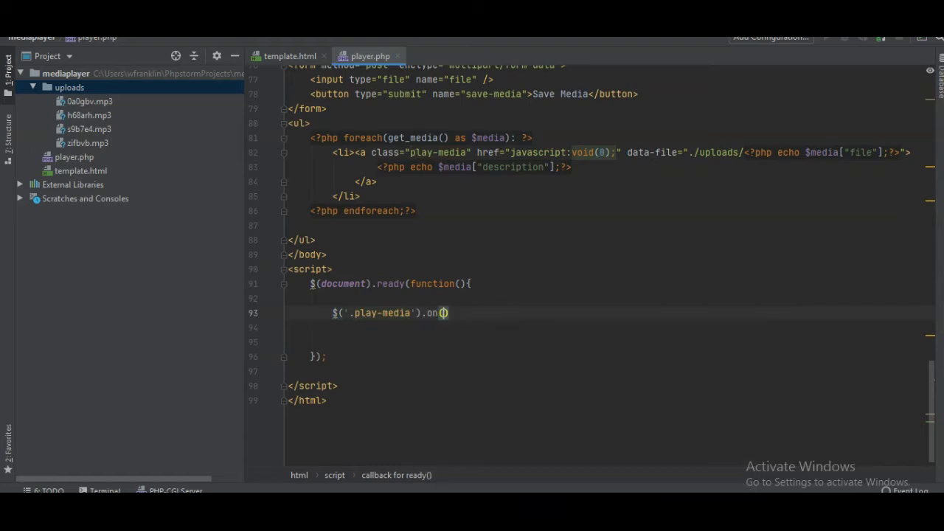
text('click', function()
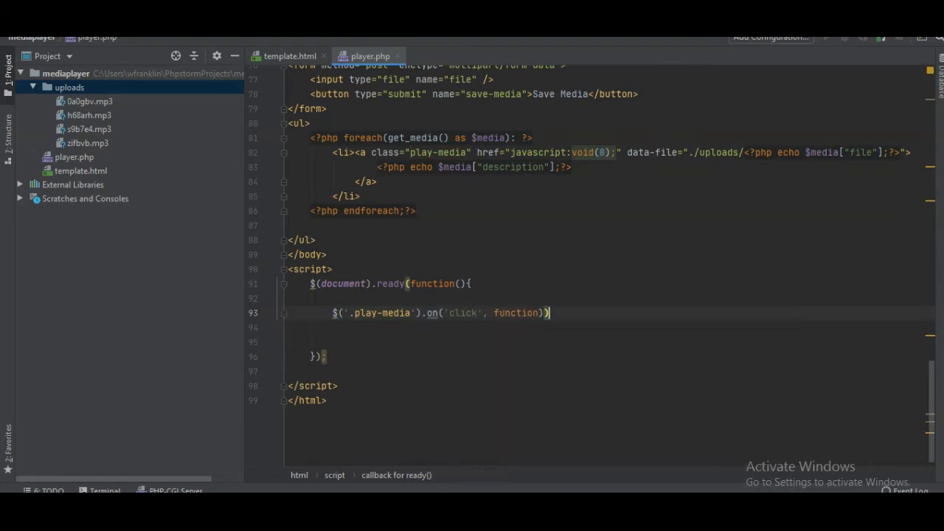
text({)
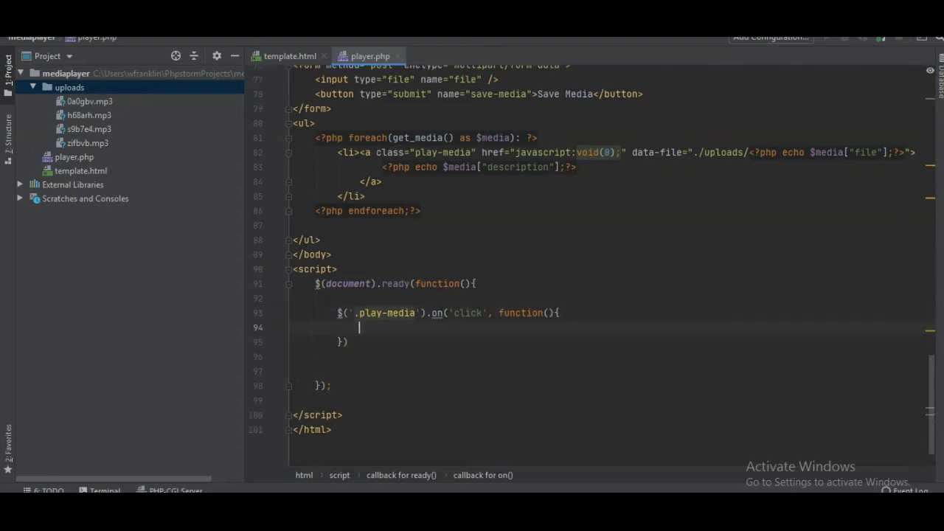
text(return false;)
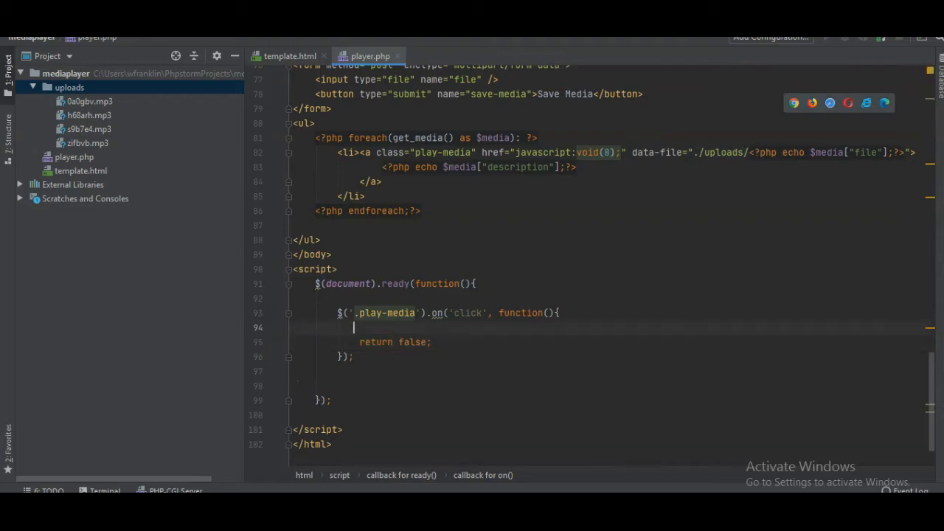
Declare var el = $(this); and var filename = el.attr('data-file'); in the handler.
text(var el = ())
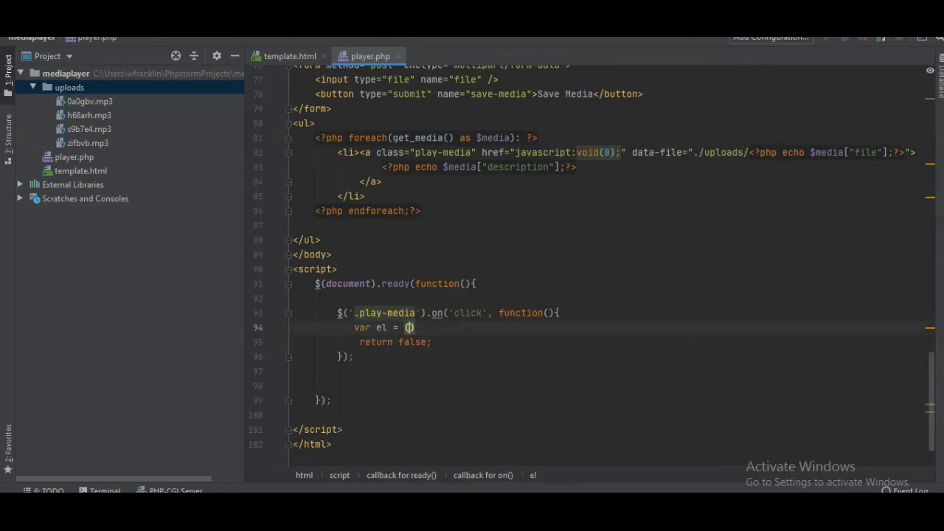
text($)
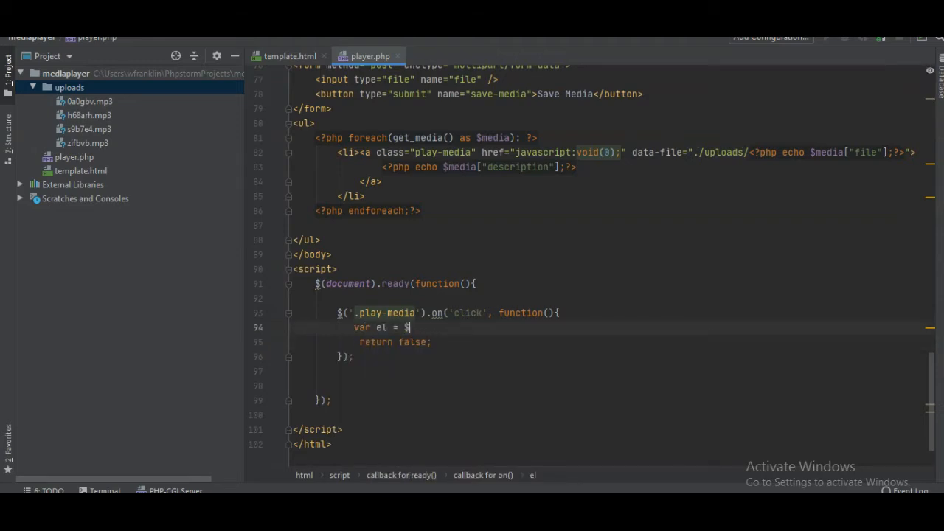
text((this);)
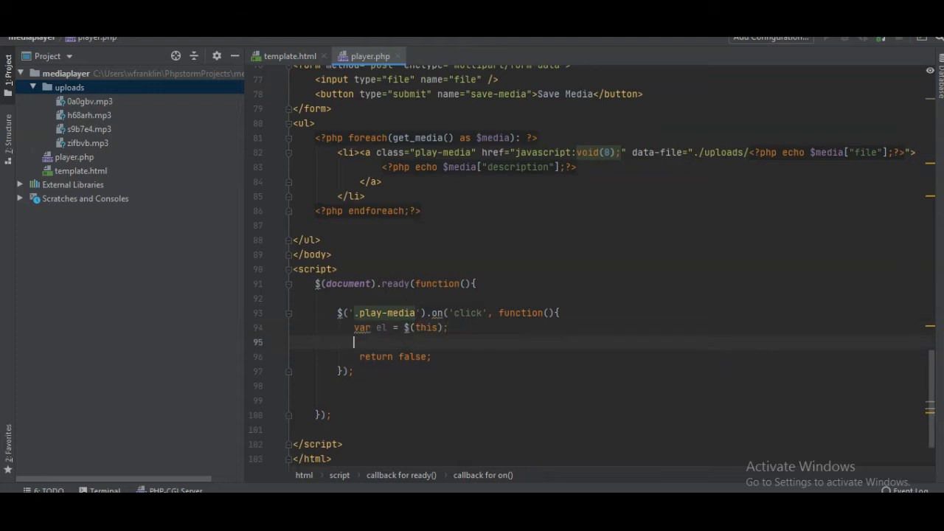
text(var filename)
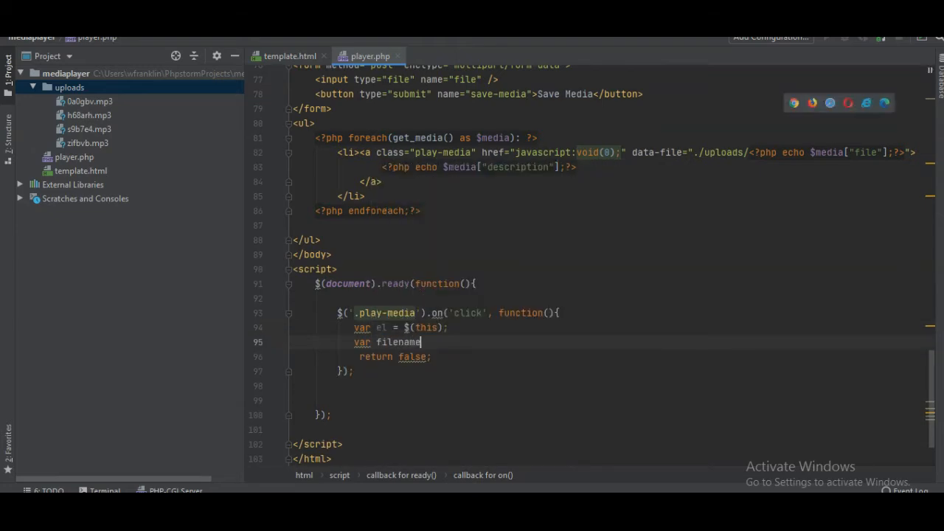
text(= el.attr('data-file)
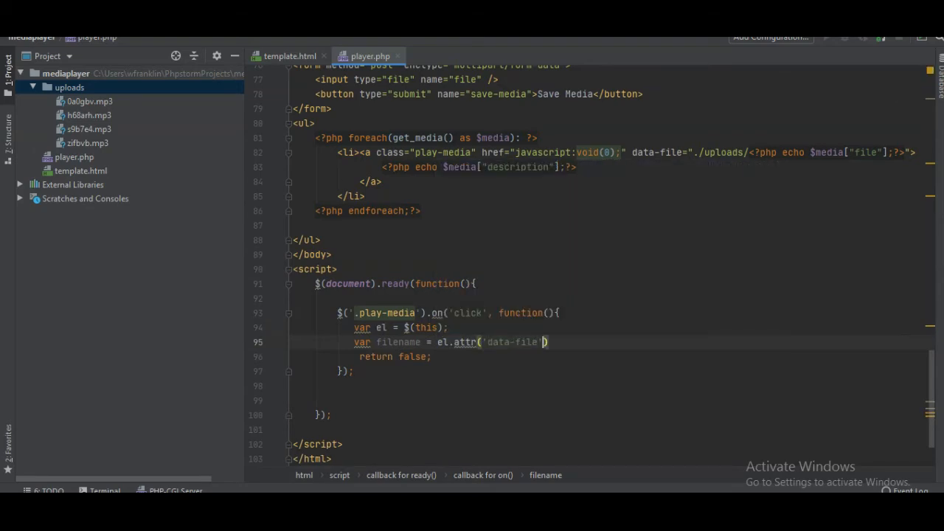
text();)
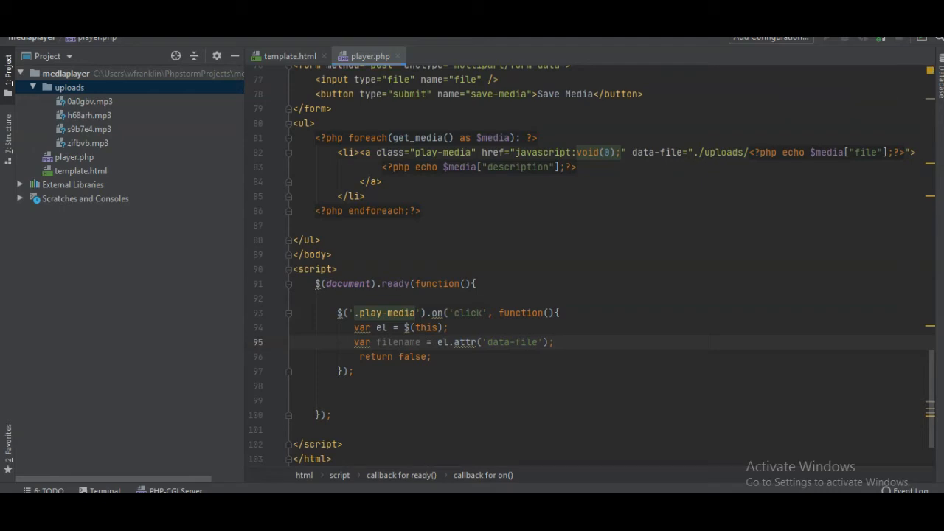
click(554, 342)
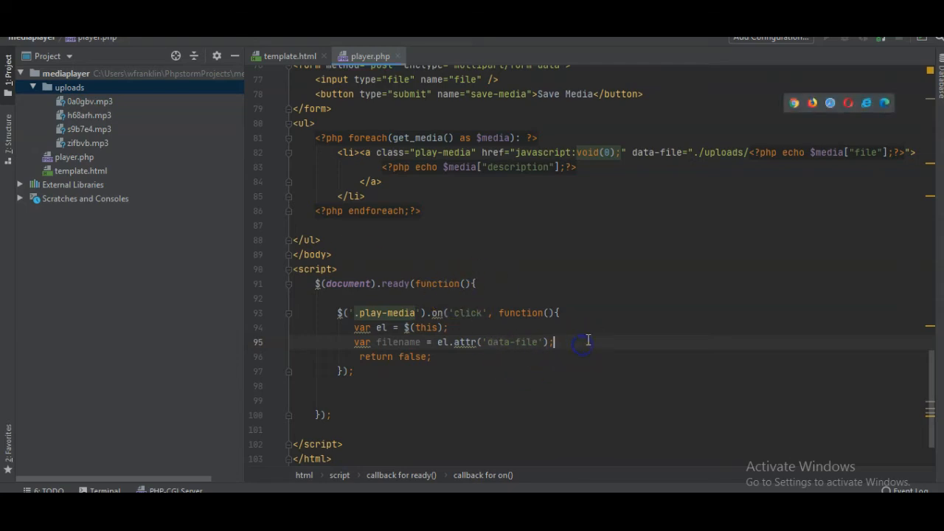
Add var audio = new Audio(filename); and start the audio statement below it.
text(var aduio)
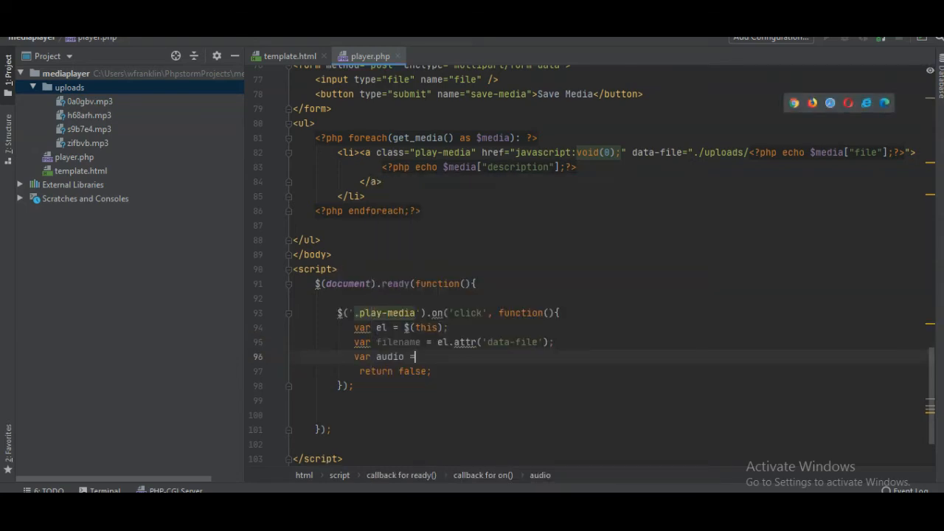
text(new Audio(filename);)
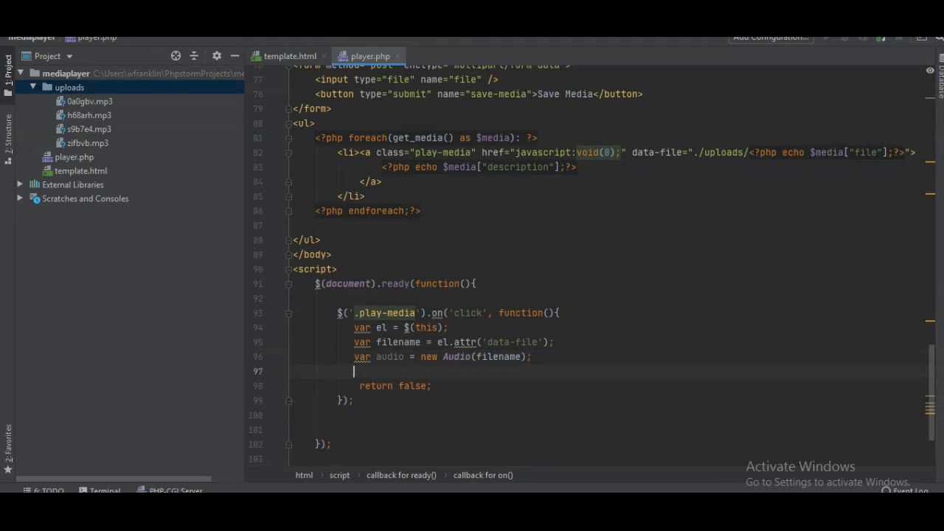
text(au)
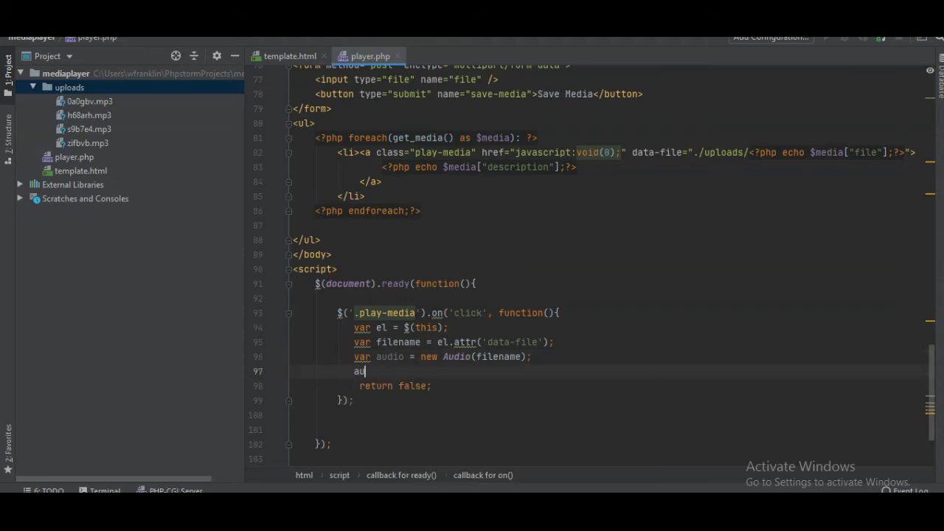